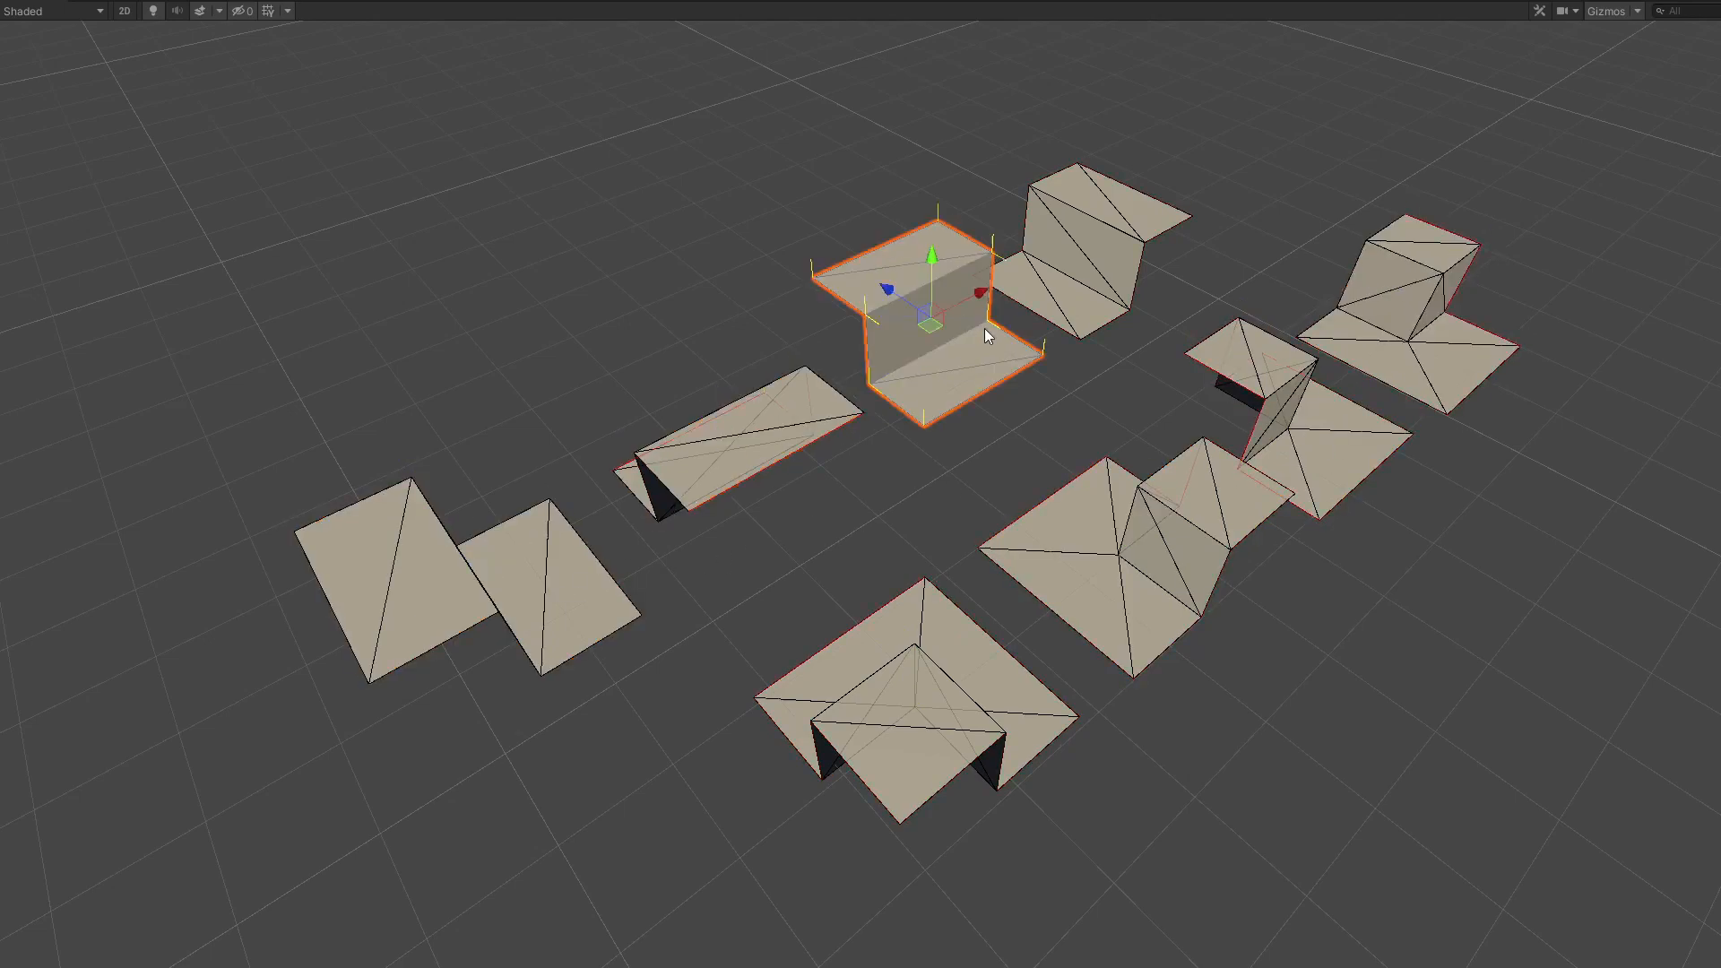
Run the generator, then pan the Scene view across the misaligned spawned tile meshes.
click(1320, 771)
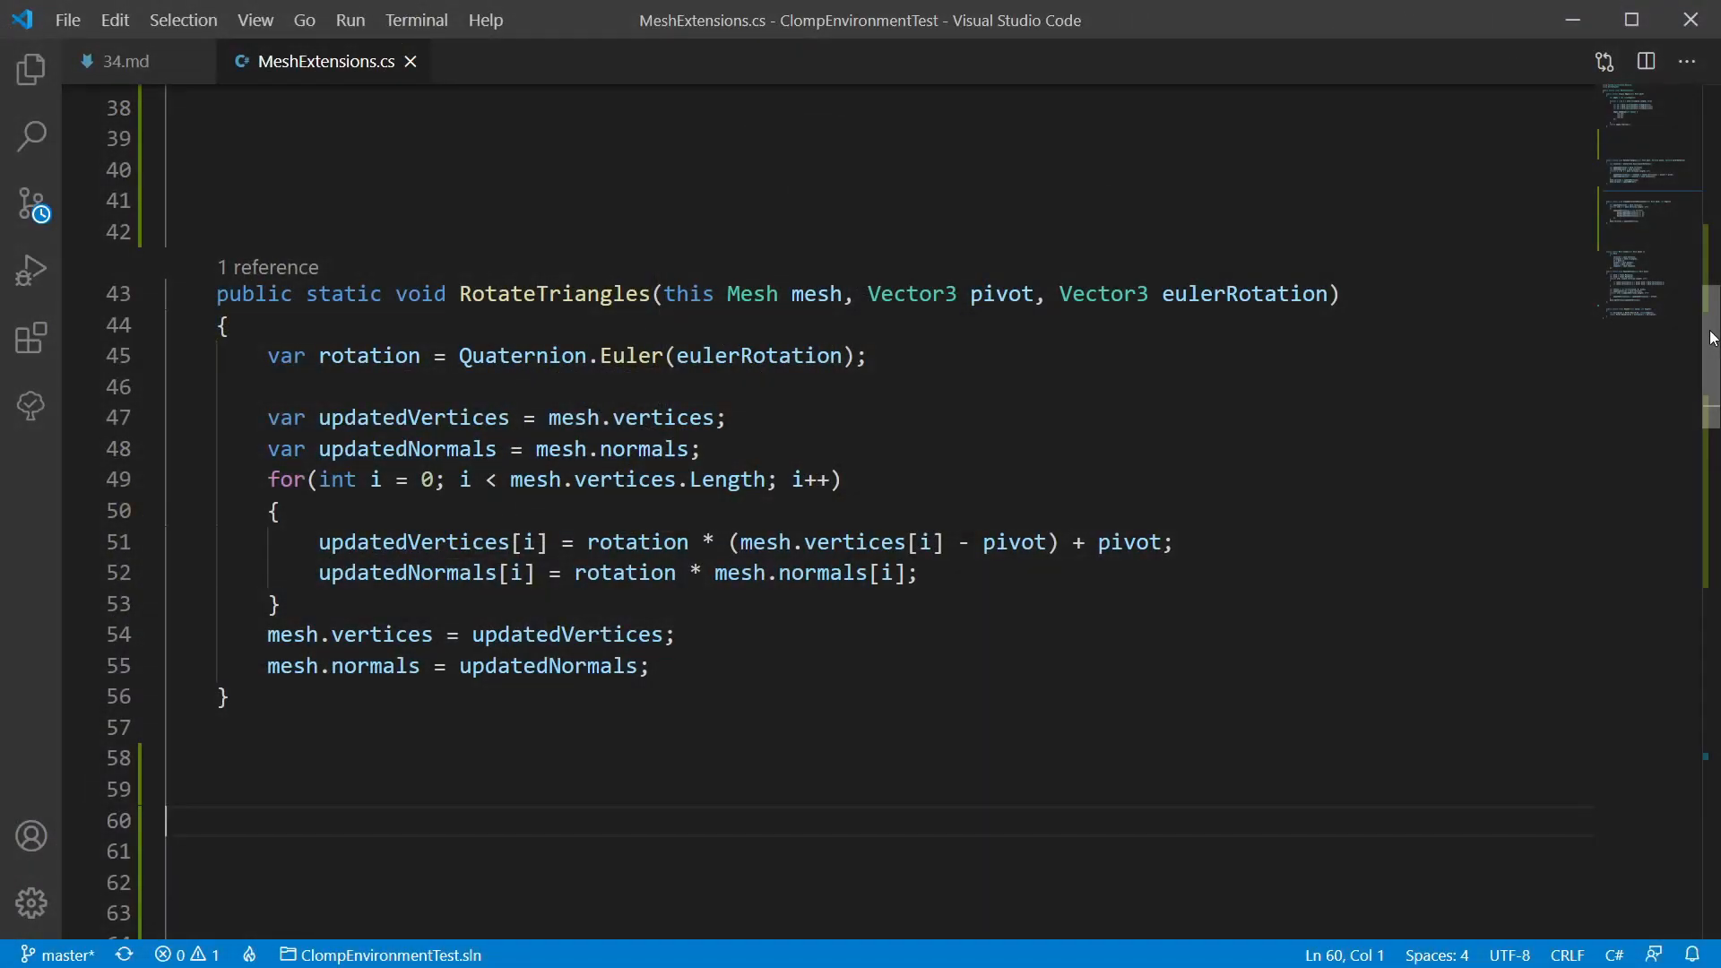
scroll(down, 3)
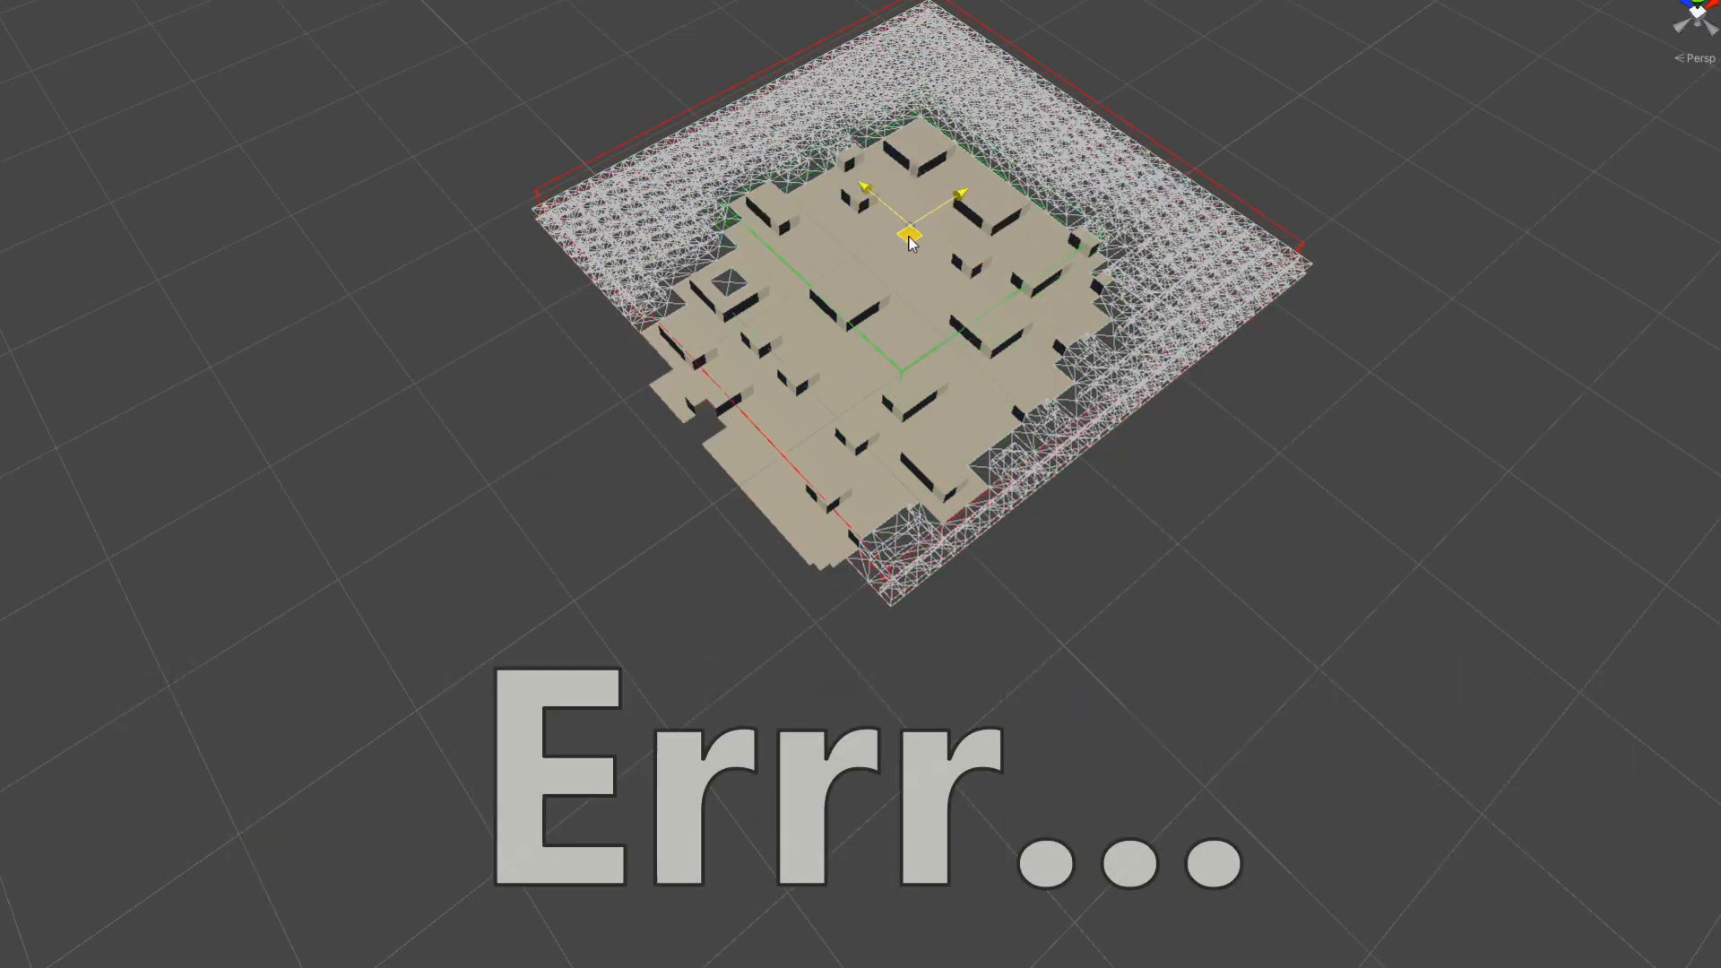
drag(909, 241, 966, 195)
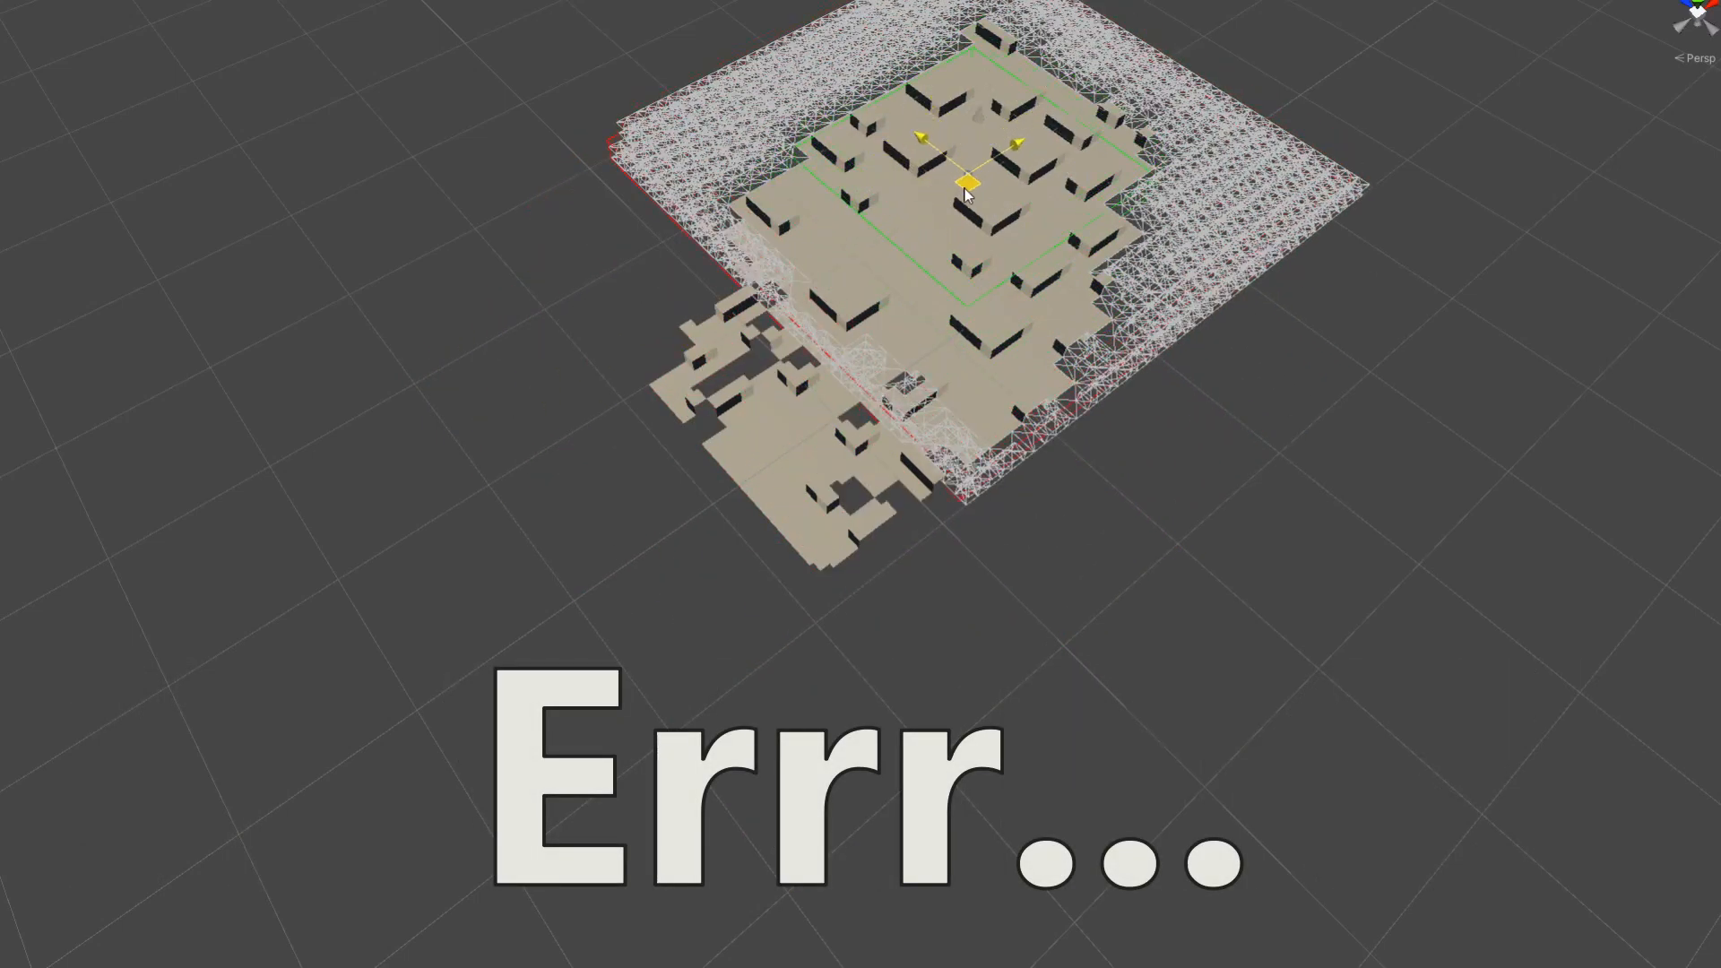